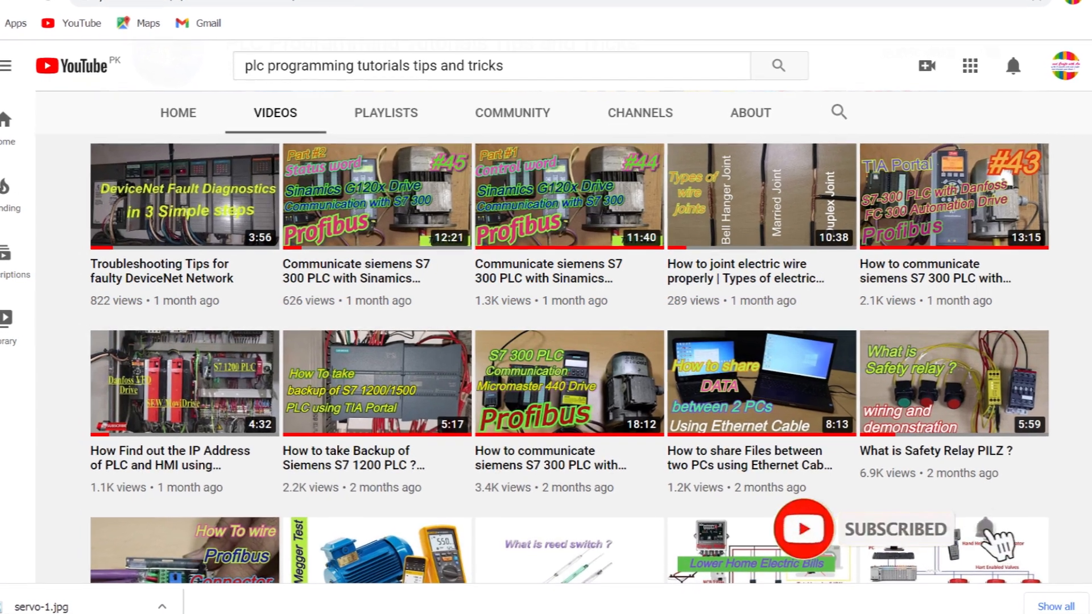
scroll("down", 3)
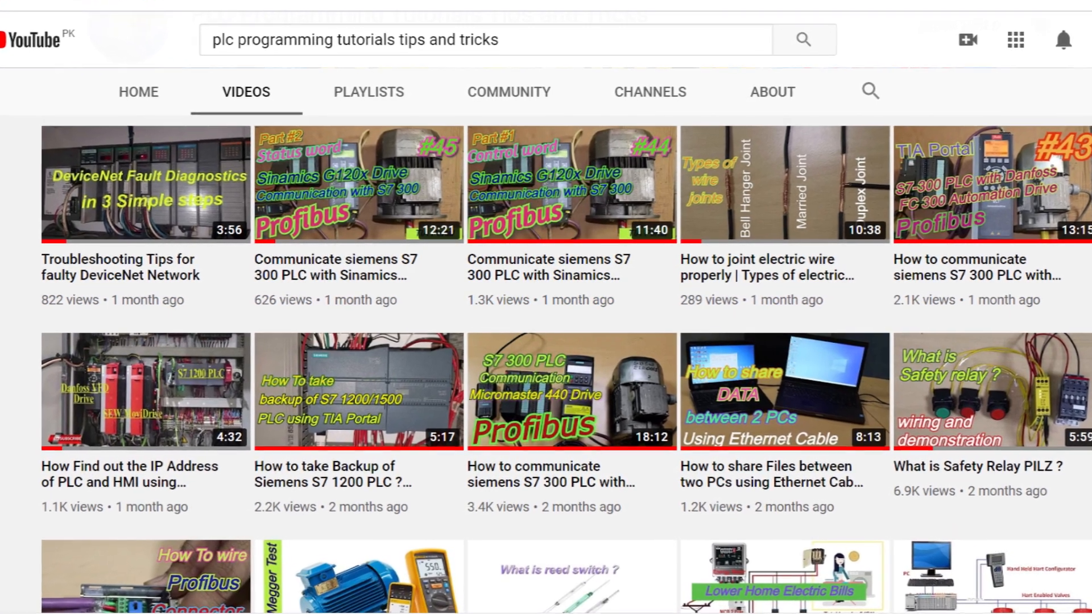
scroll("down", 3)
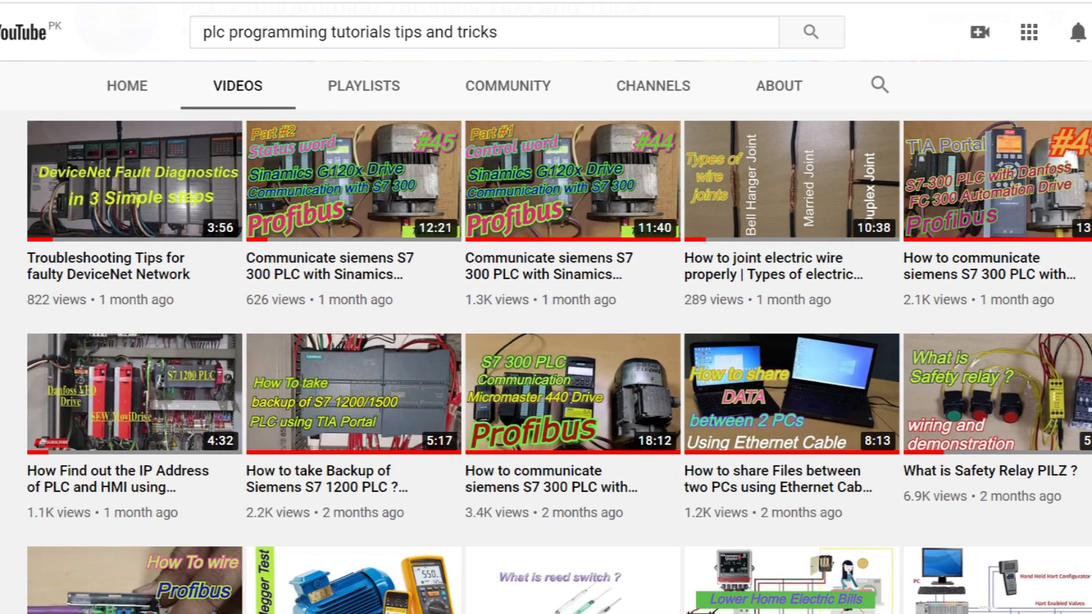